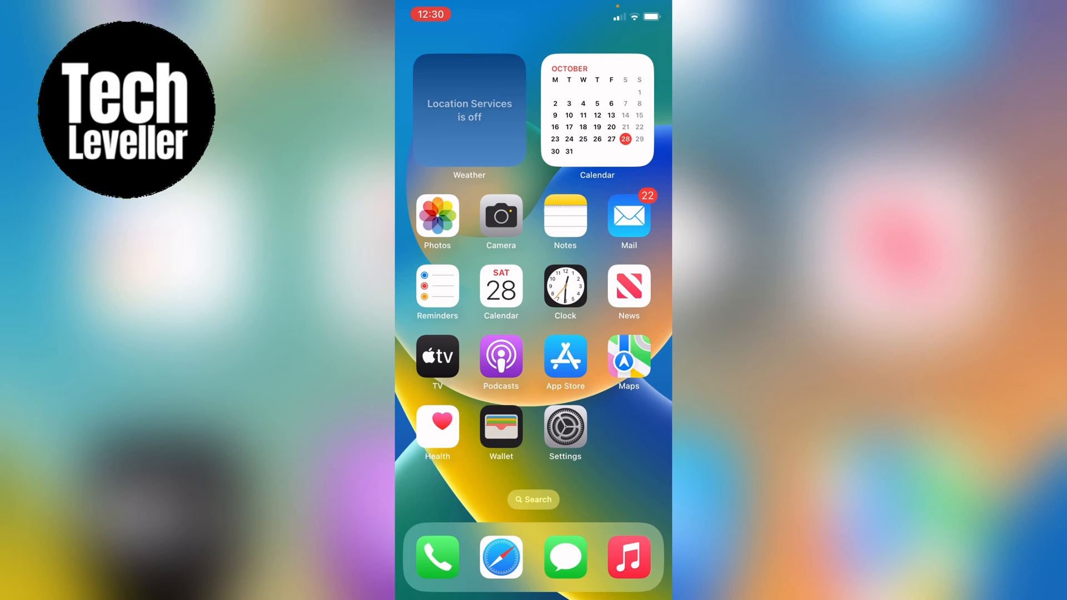
# Launch Settings from the home screen and scroll down to reveal Accessibility.
pyautogui.click(564, 428)
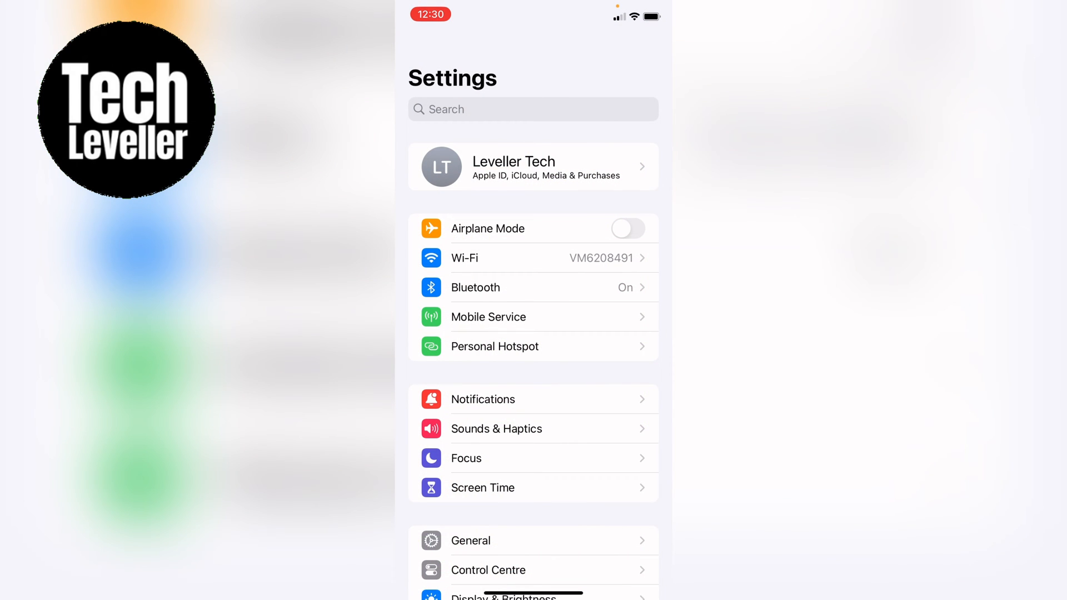
pyautogui.scroll(-3)
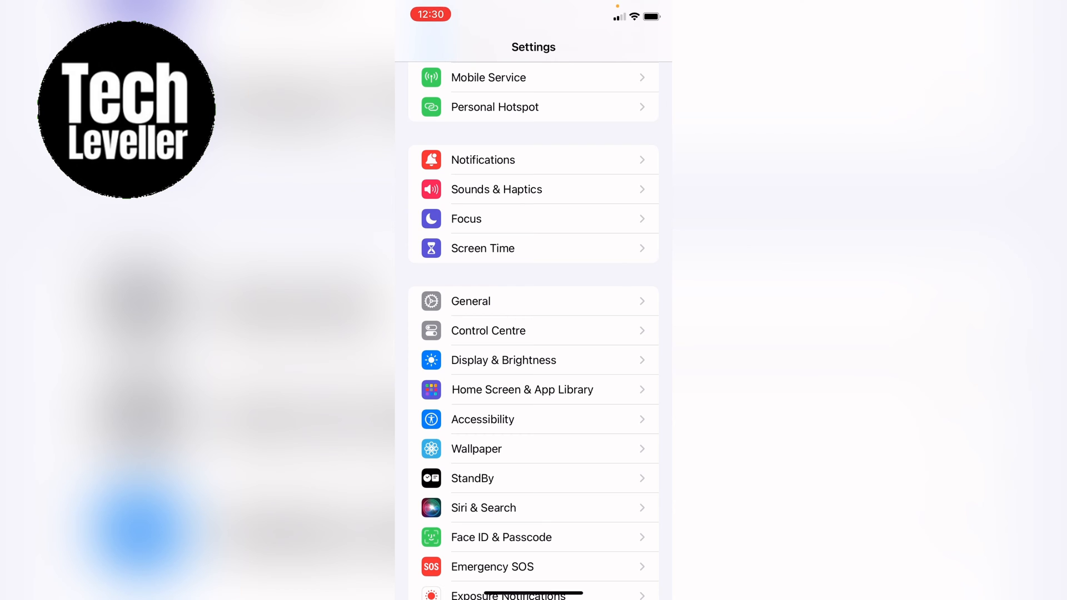
# Go into the Accessibility page from the Settings list.
pyautogui.click(481, 419)
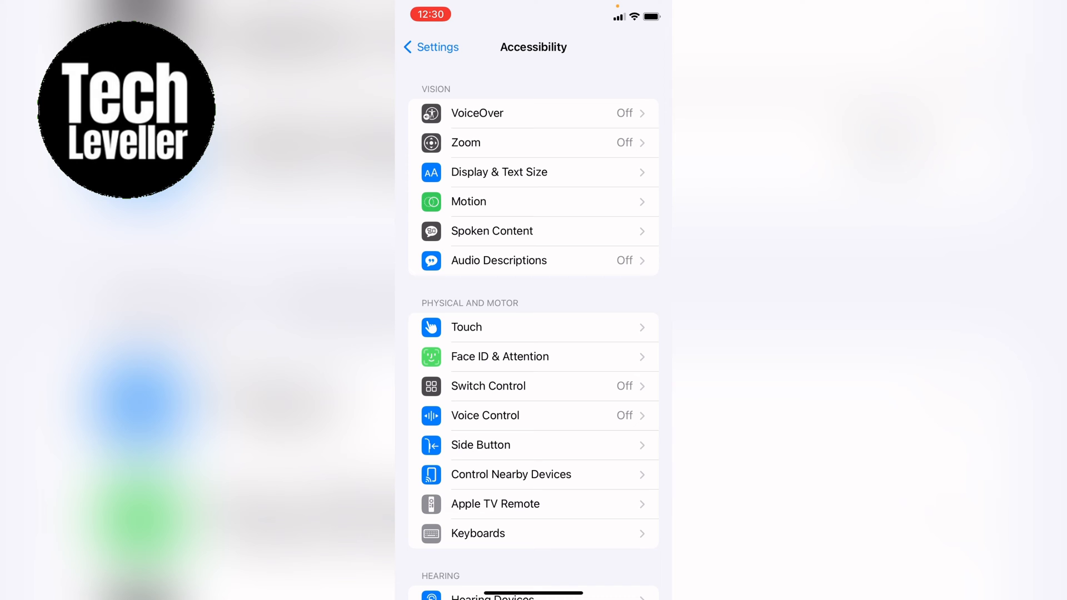
# Enable the Bold Text toggle under Vision > Display & Text Size.
pyautogui.click(497, 172)
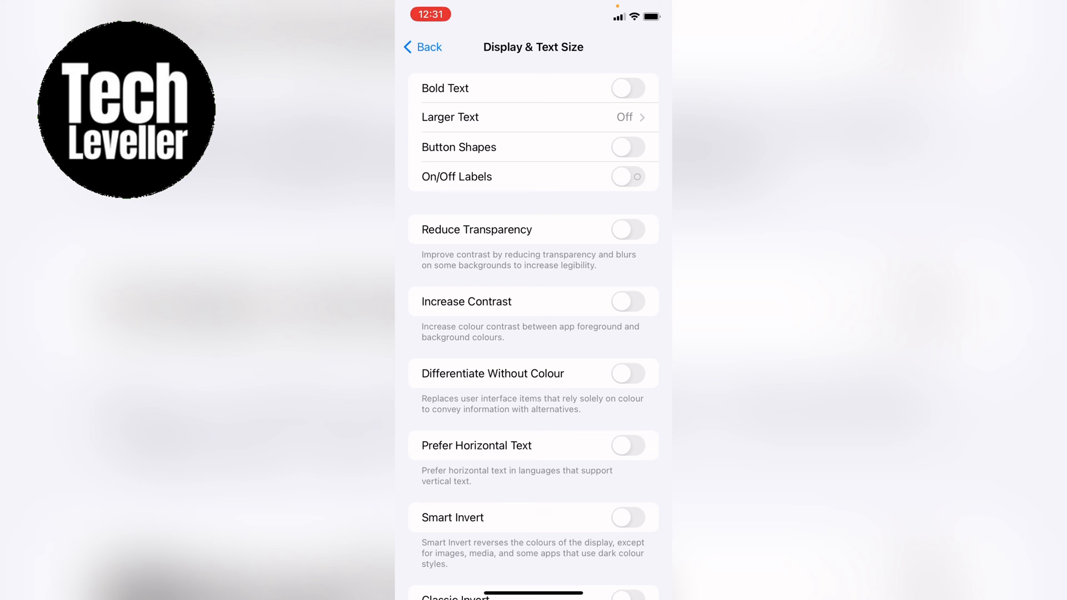
pyautogui.click(626, 88)
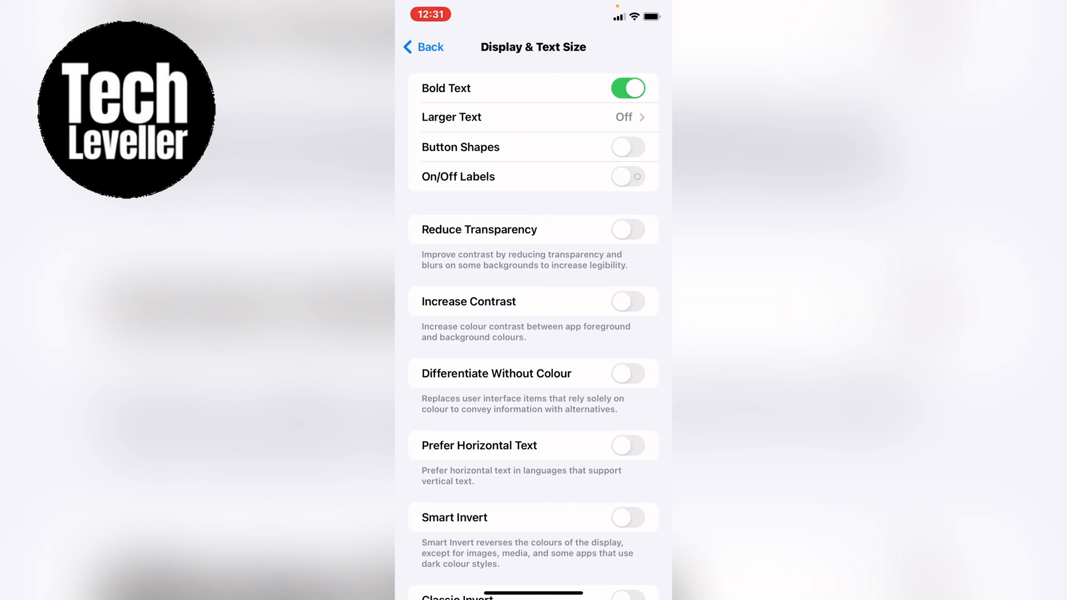
pyautogui.click(627, 88)
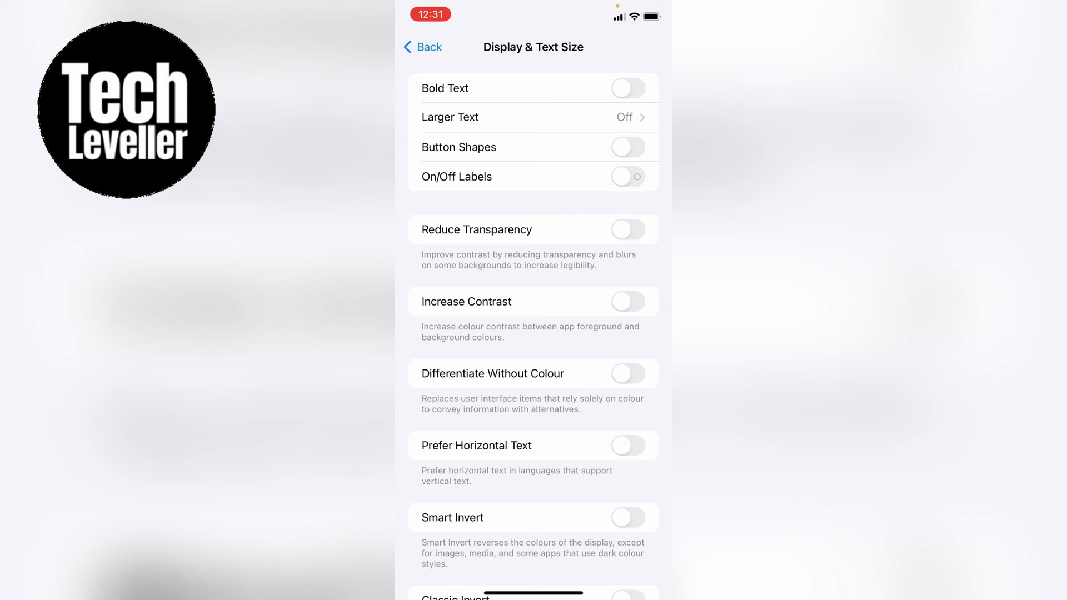
pyautogui.click(627, 88)
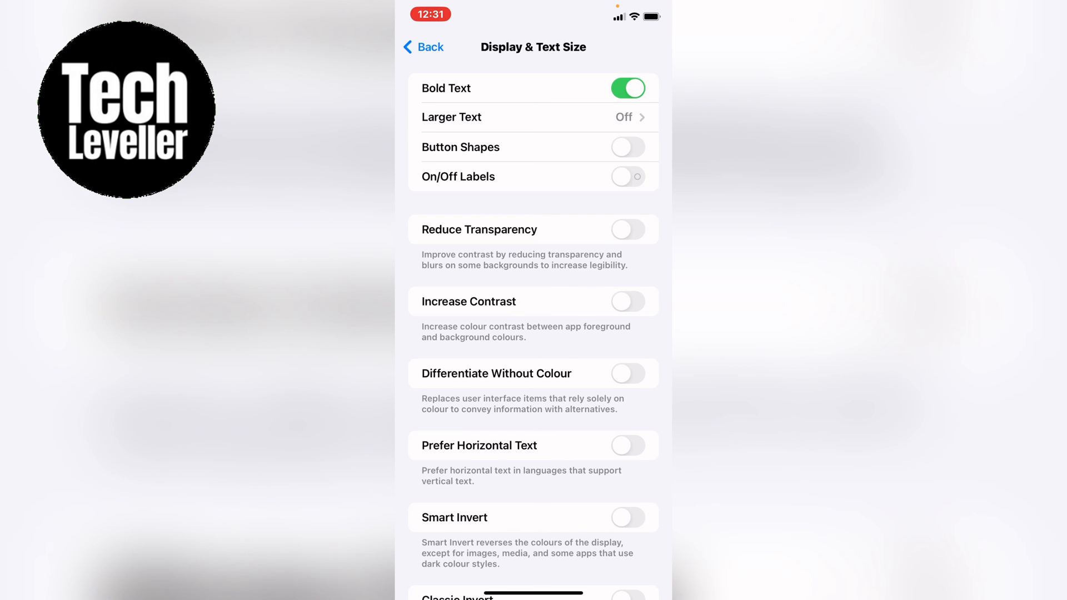
pyautogui.click(626, 88)
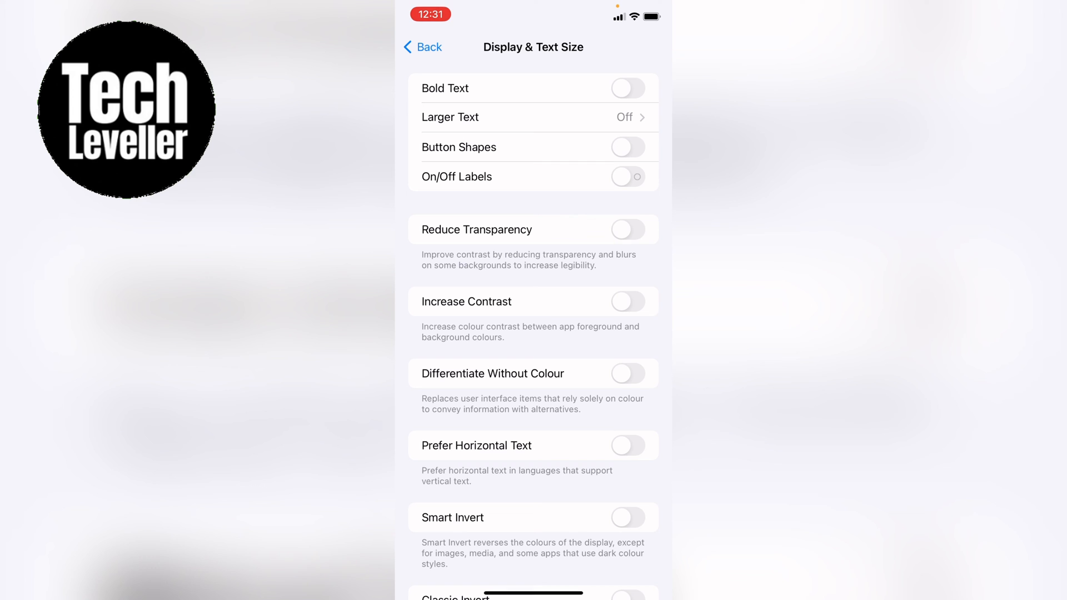
pyautogui.click(627, 87)
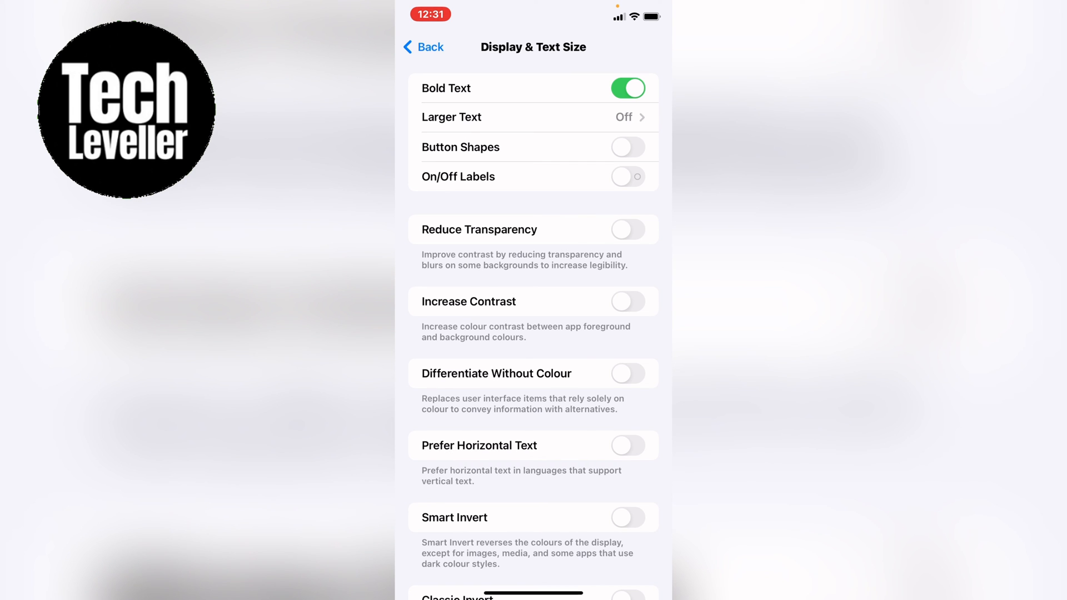